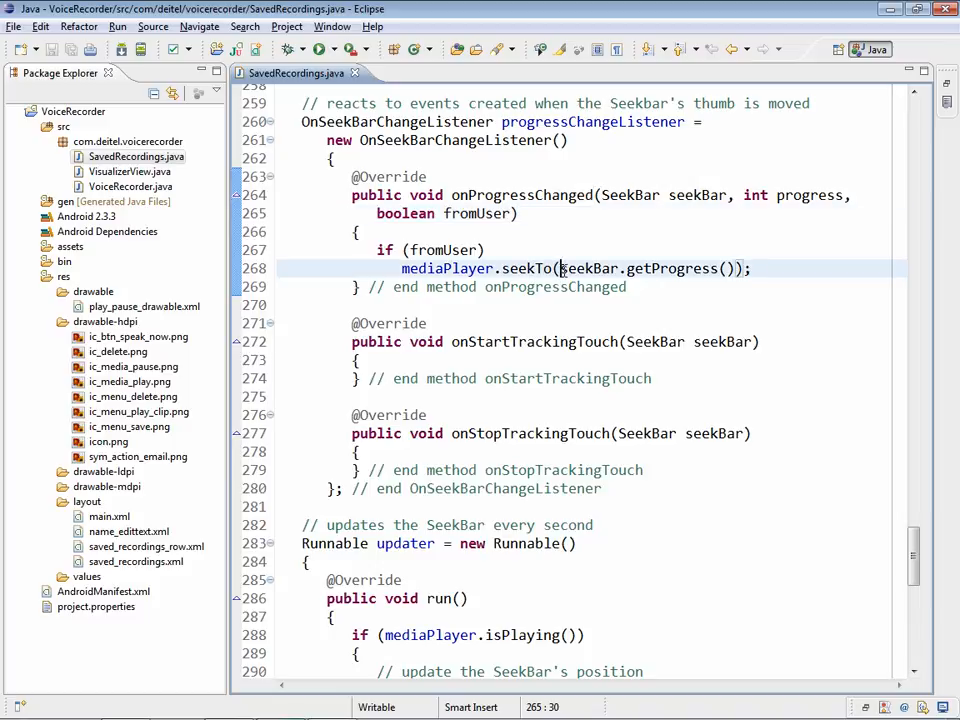
# Highlight the seekBar.getProgress() argument inside mediaPlayer.seekTo on line 268
pyautogui.moveTo(562, 268); pyautogui.dragTo(732, 268)
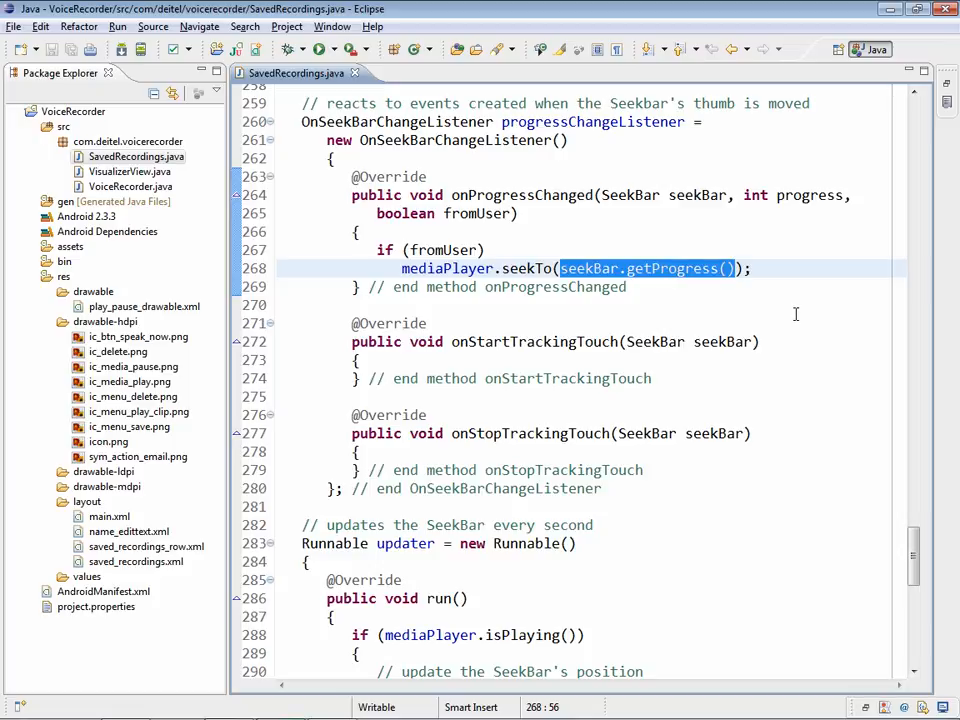
pyautogui.moveTo(702, 392)
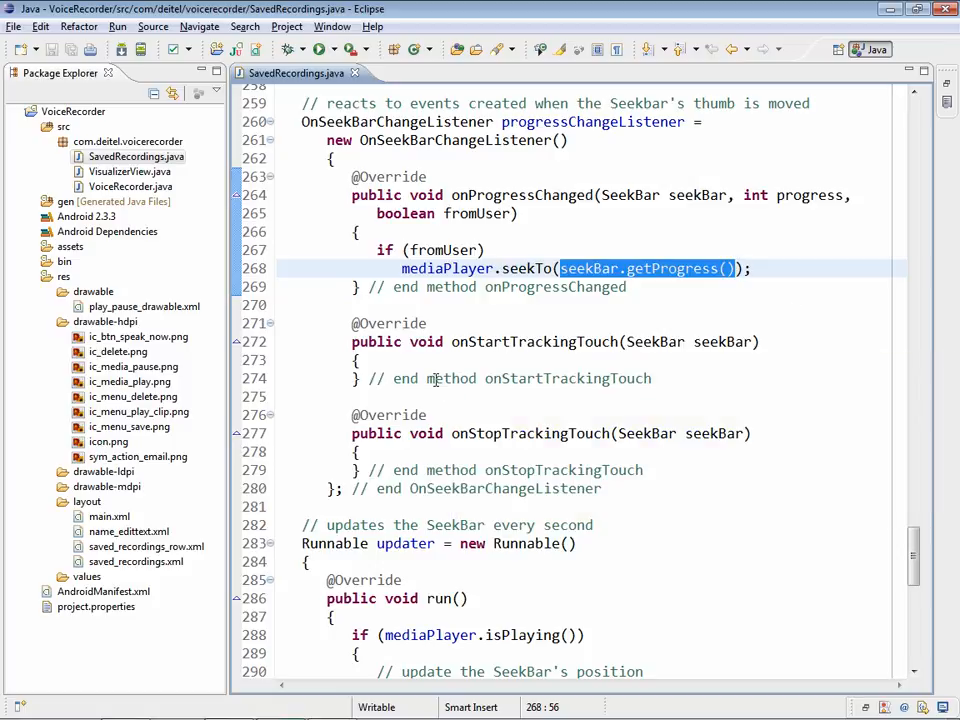
pyautogui.moveTo(688, 454)
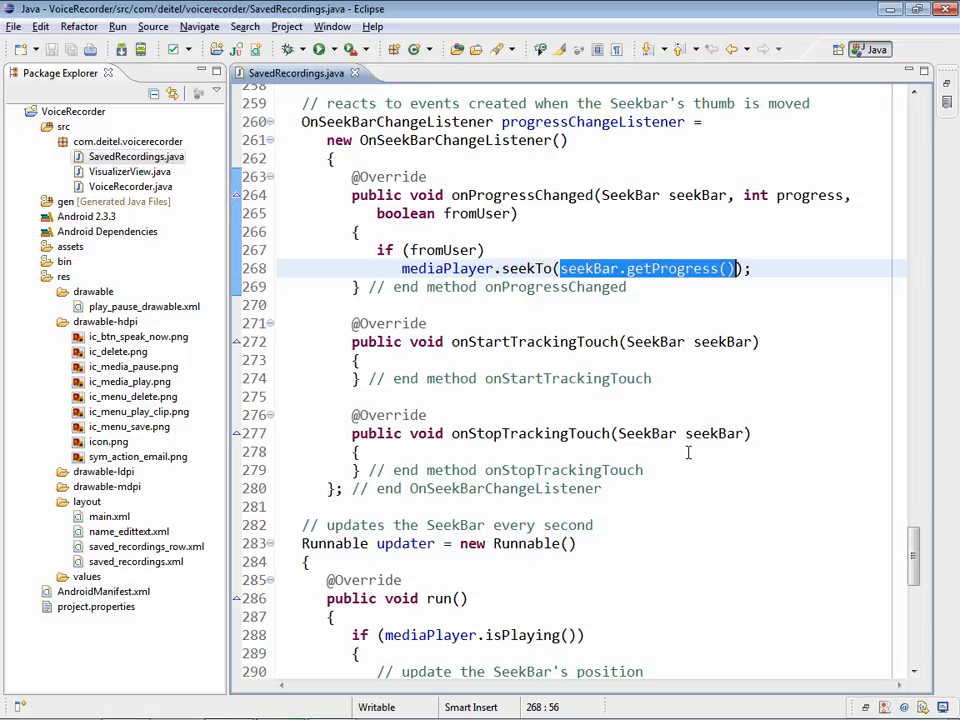